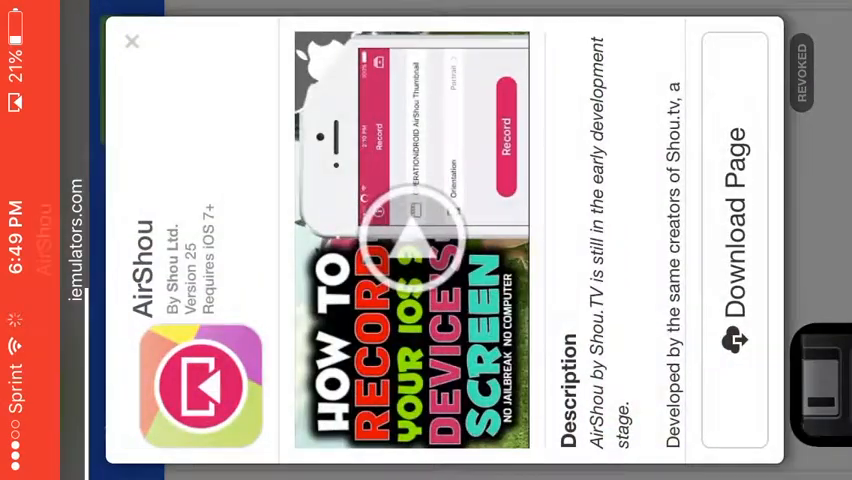
Dismiss the AirShou details and start the nds4ios emulator install from iEmulators.
click(132, 42)
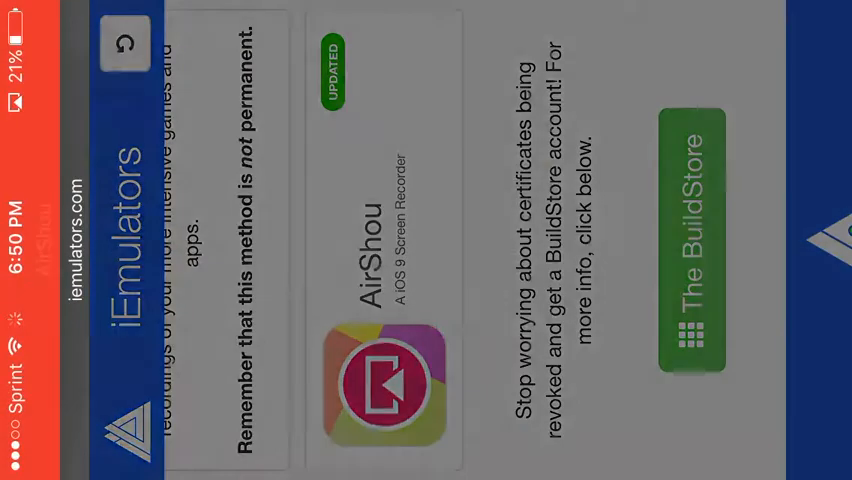
click(384, 384)
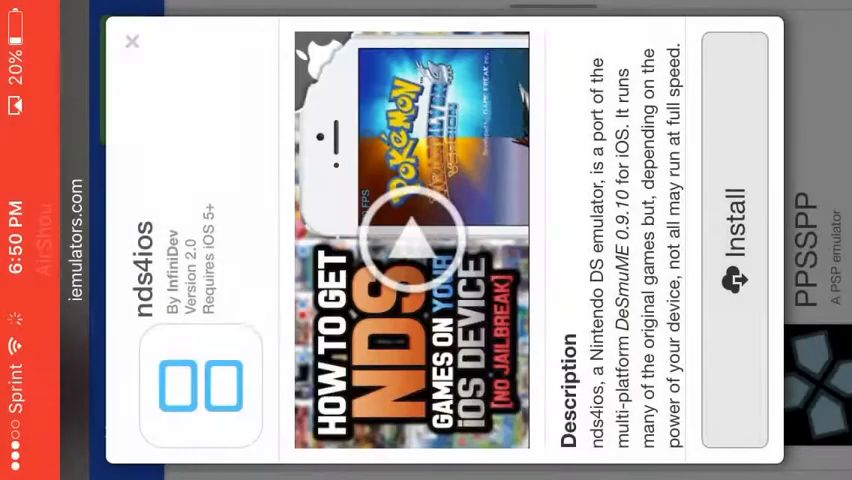
click(132, 42)
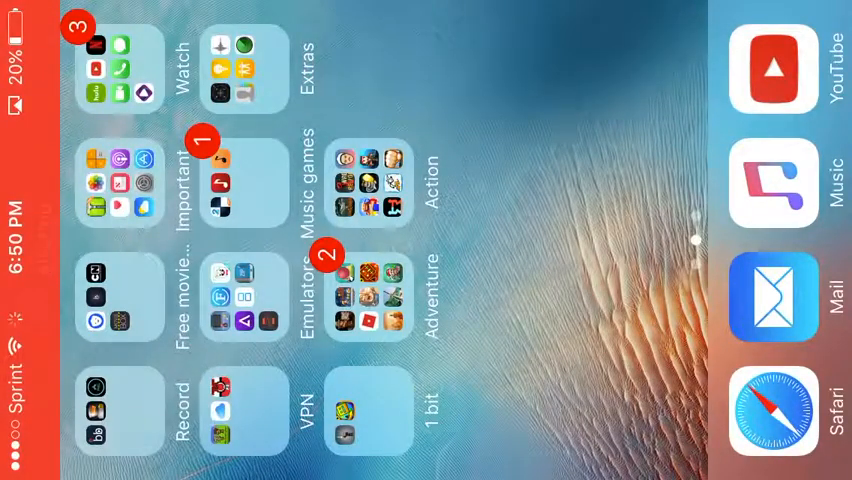
Review the General section of iOS Settings before returning to the nds4ios page.
click(244, 298)
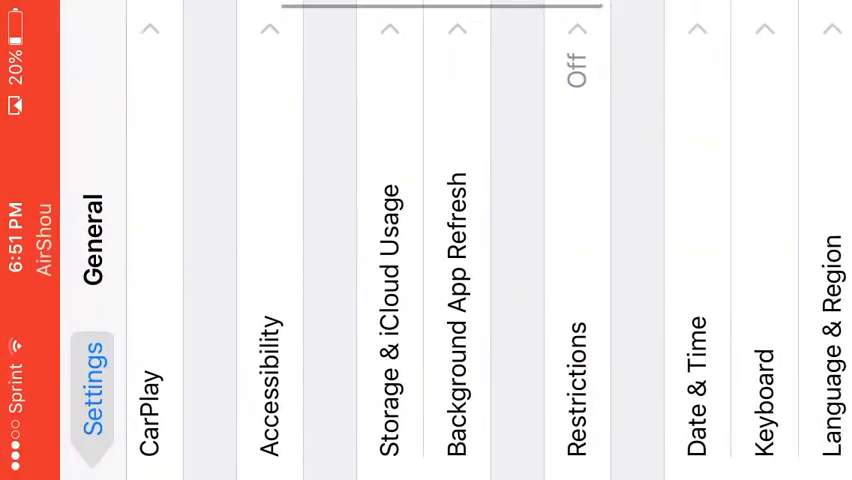
scroll(right, 3)
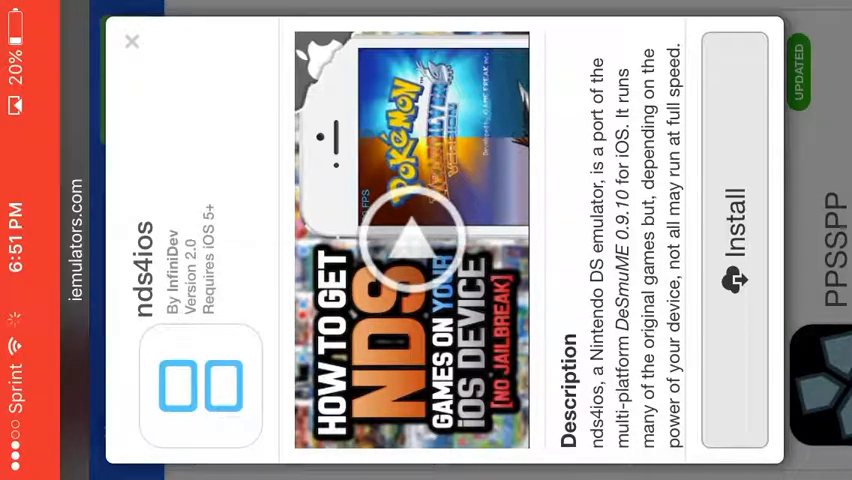
Load doperoms.com from the Safari address bar.
click(132, 40)
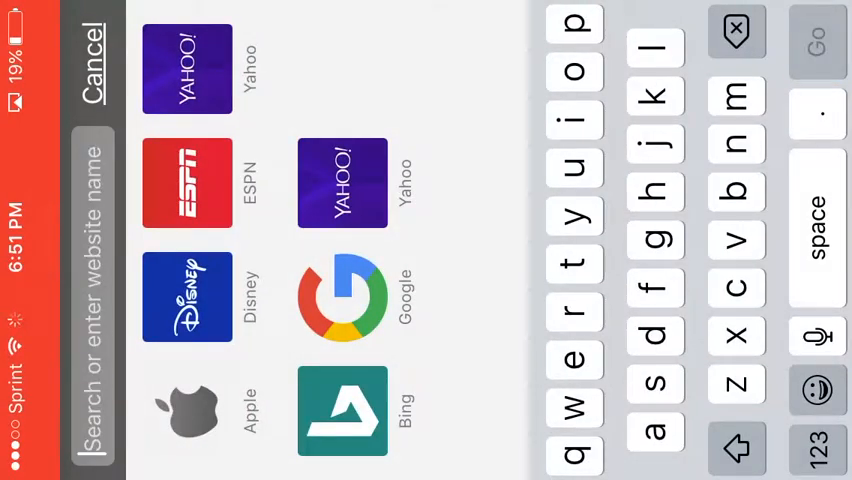
text(dop)
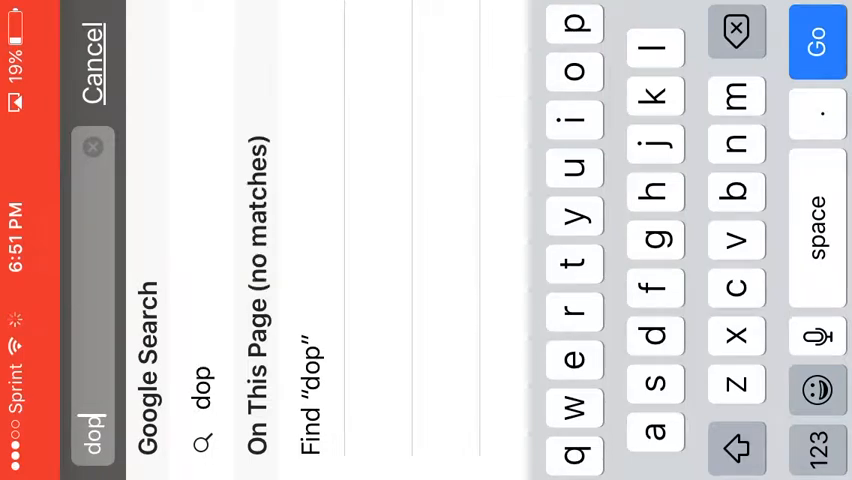
text(erom)
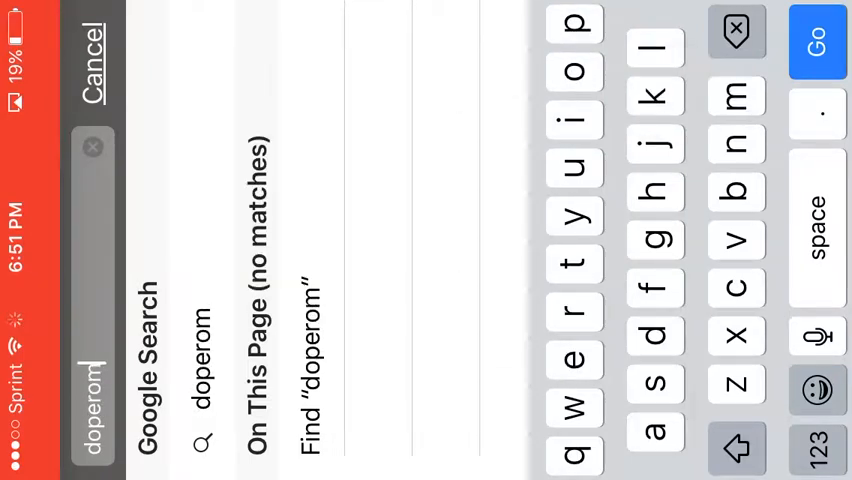
text(s.c)
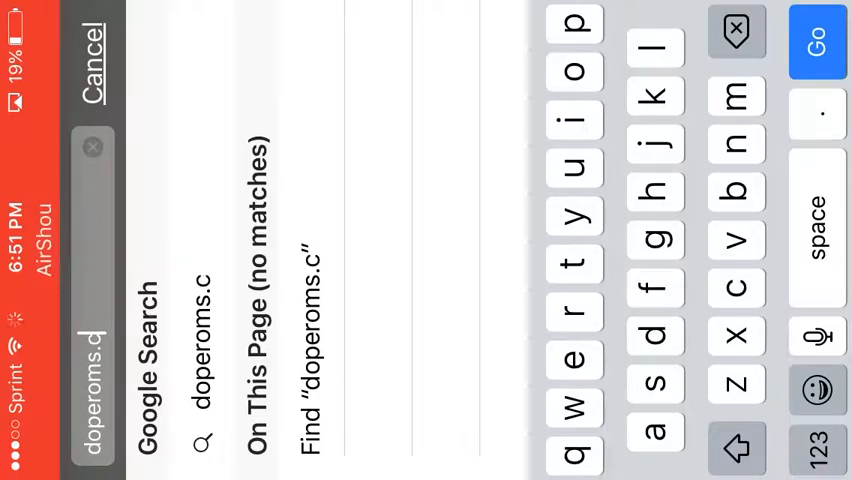
click(816, 40)
text(N)
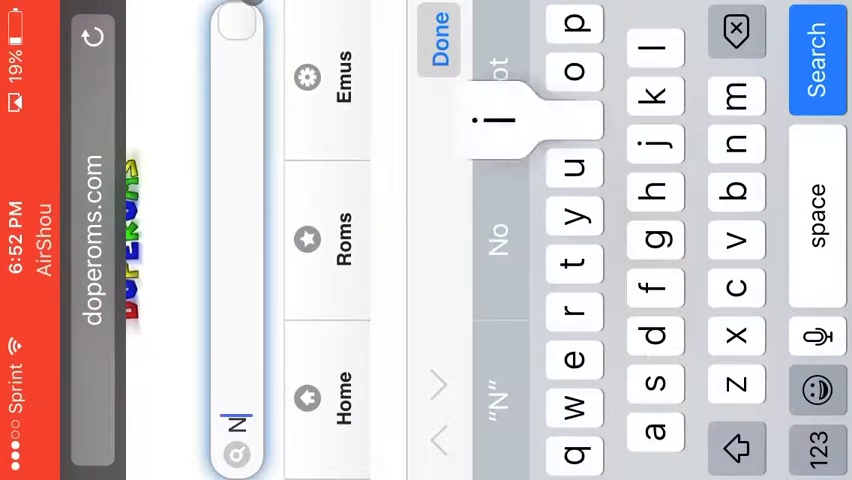
Search DopeROMs for 'Nintendo DS' and download the Power Rangers Super Legends zip (8.7 MB).
click(572, 264)
text(intendo DS)
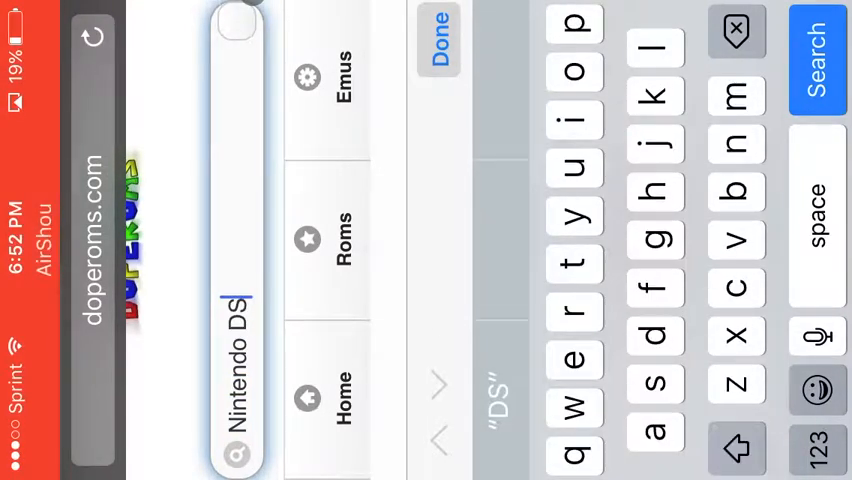
click(736, 448)
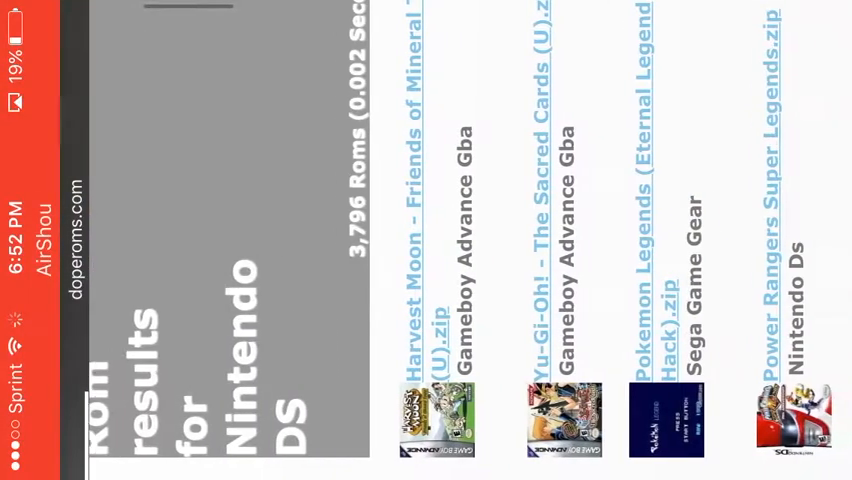
scroll(right, 3)
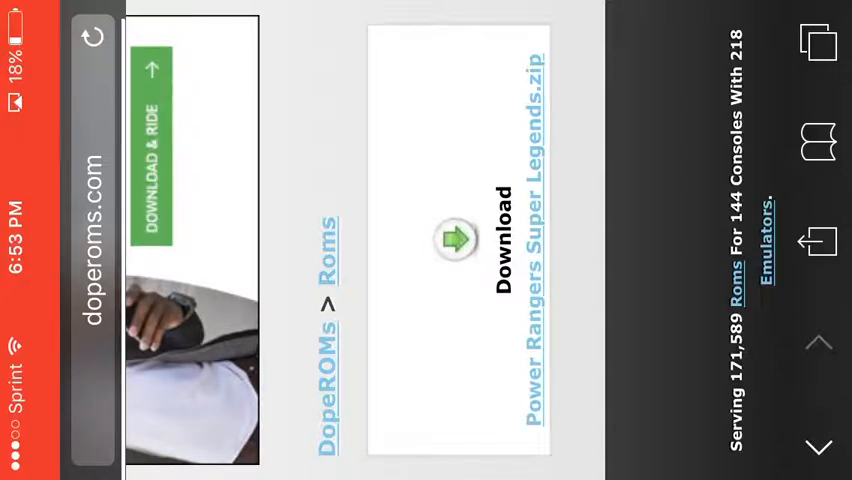
click(456, 238)
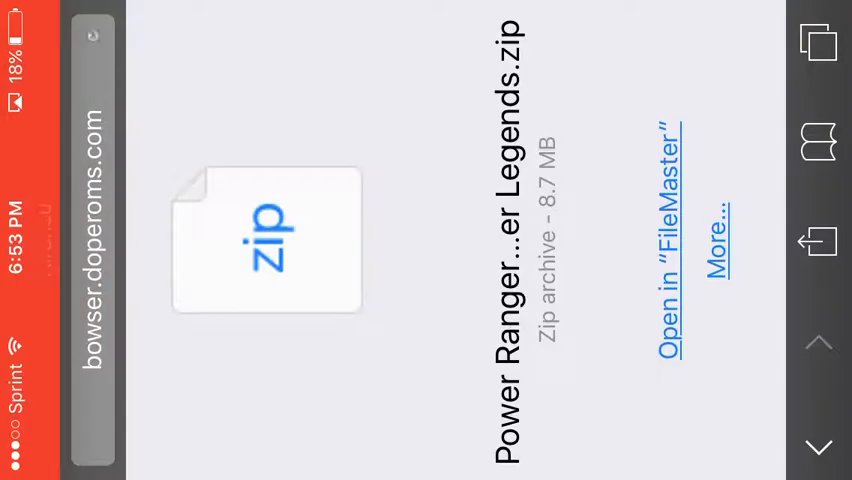